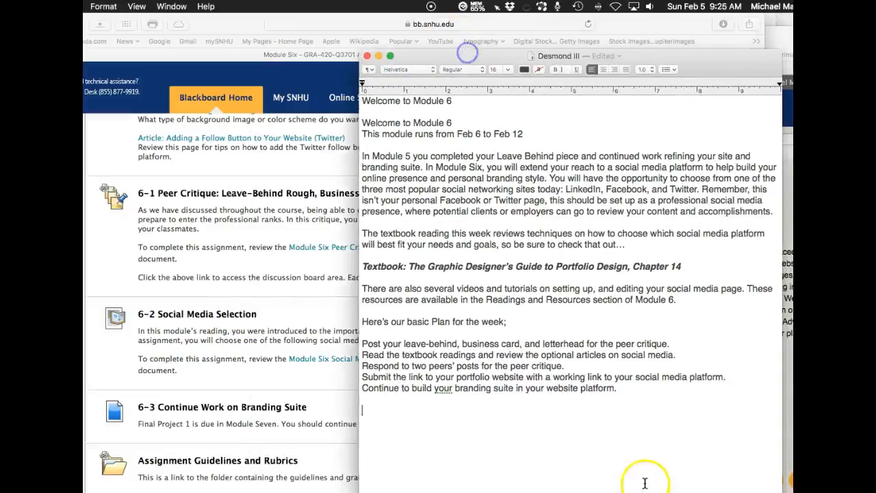
- Hide the TextEdit welcome notes to reveal the mySNHU Faculty page in Safari
key("f3")
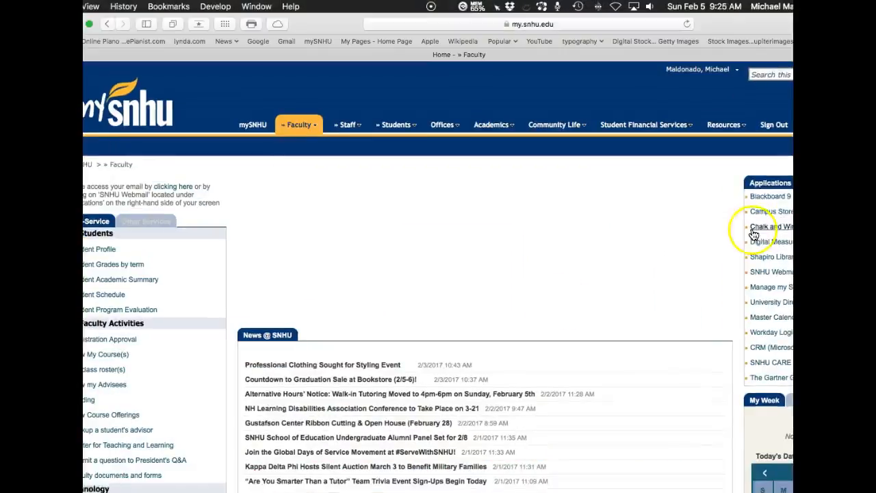
- Open Blackboard 9 and show the Advanced Digital Imaging course's Learning Modules list
left_click(771, 226)
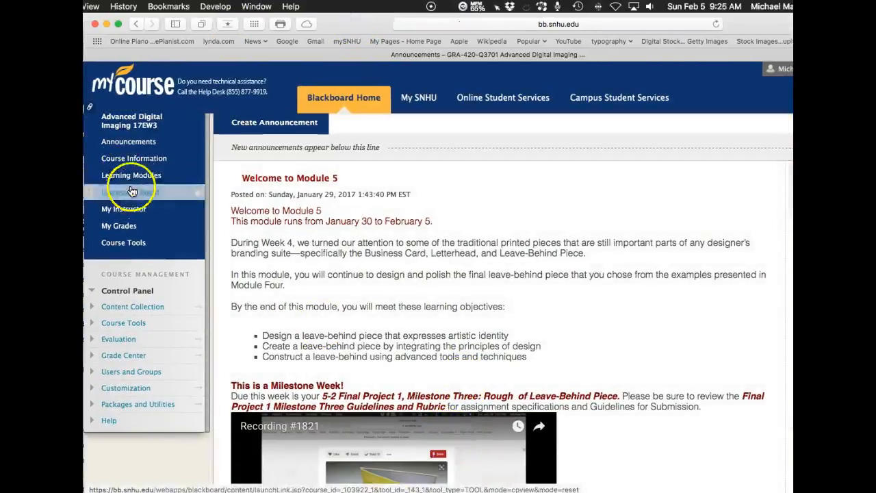
left_click(131, 180)
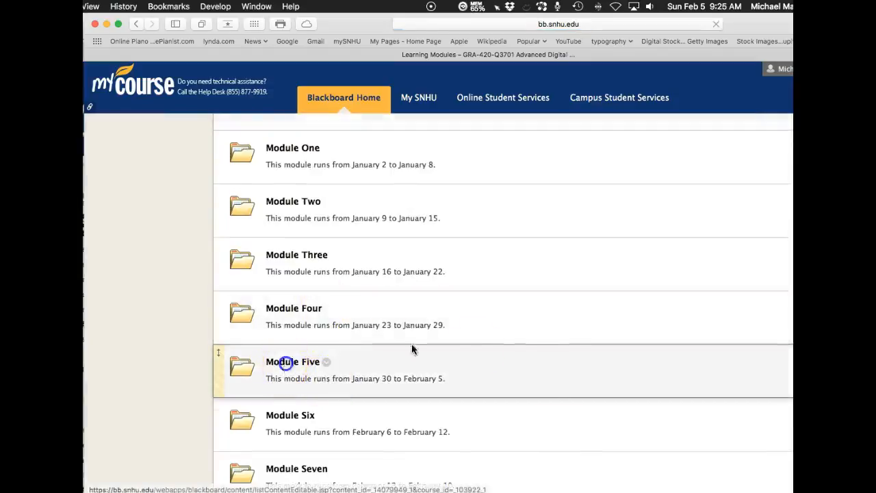
- Open Module Five and scroll through its overview, objectives and Plan at a Glance
left_click(292, 361)
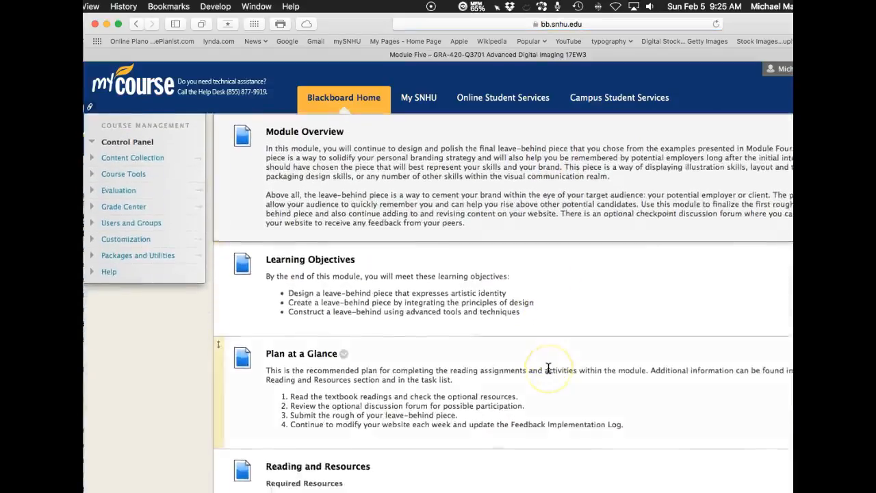
scroll("down", 3)
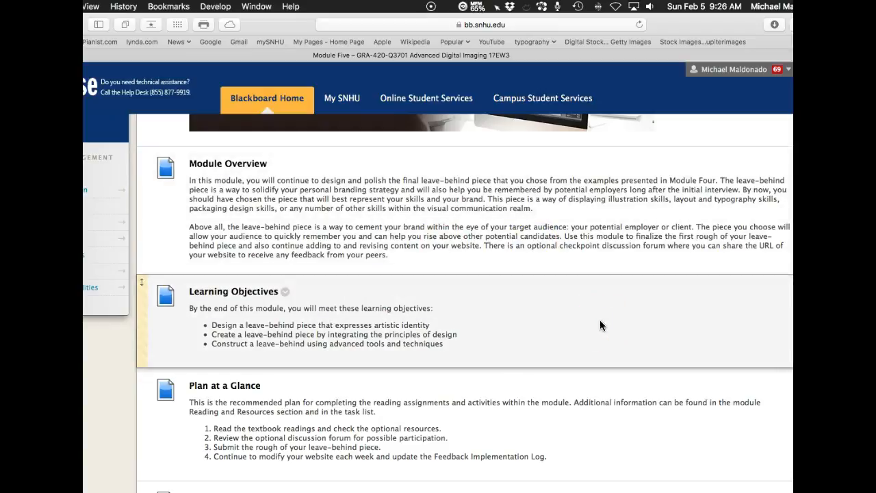
scroll("down", 3)
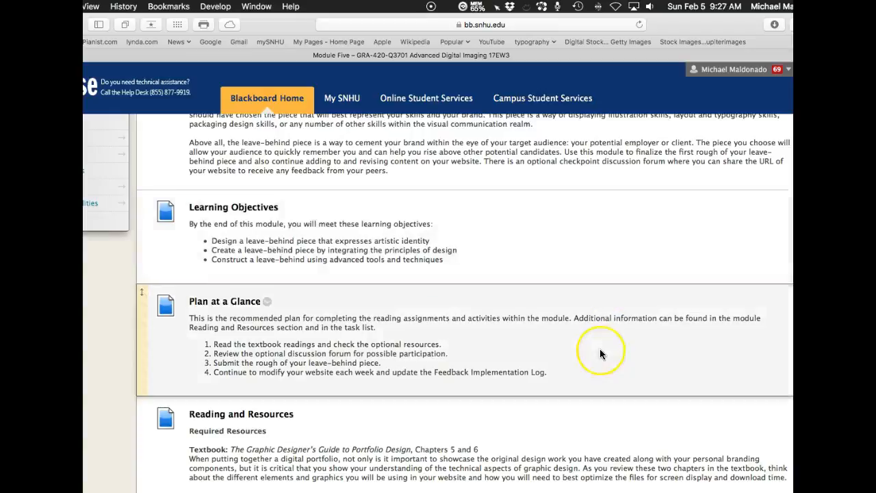
scroll("down", 3)
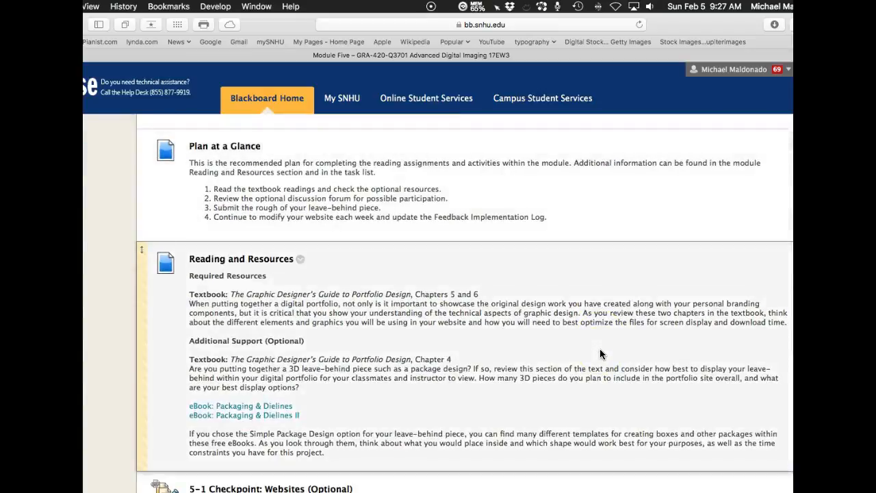
scroll("down", 3)
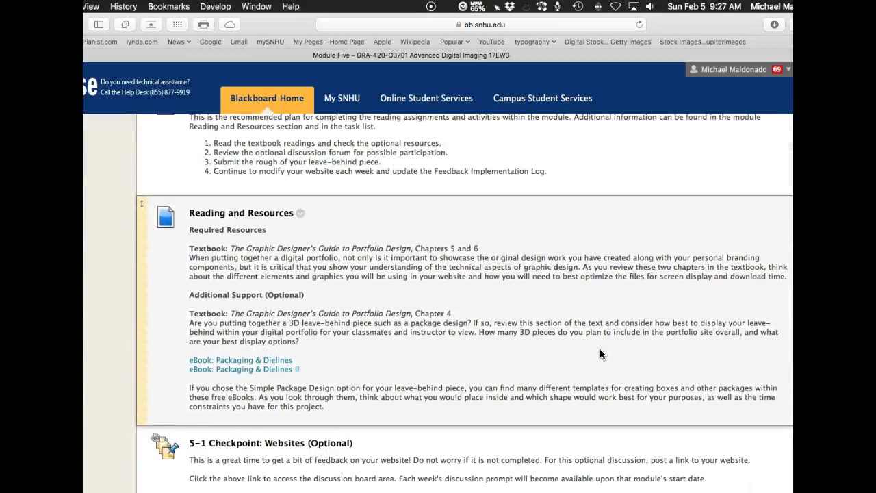
scroll("down", 3)
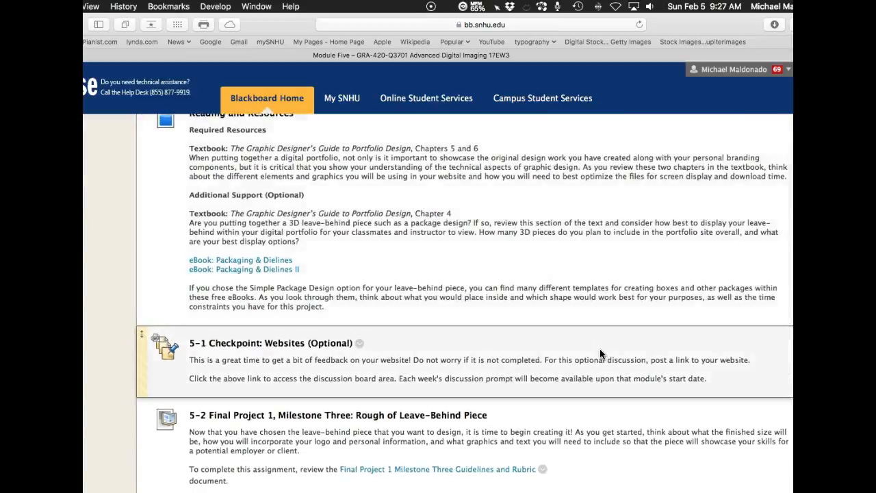
scroll("down", 3)
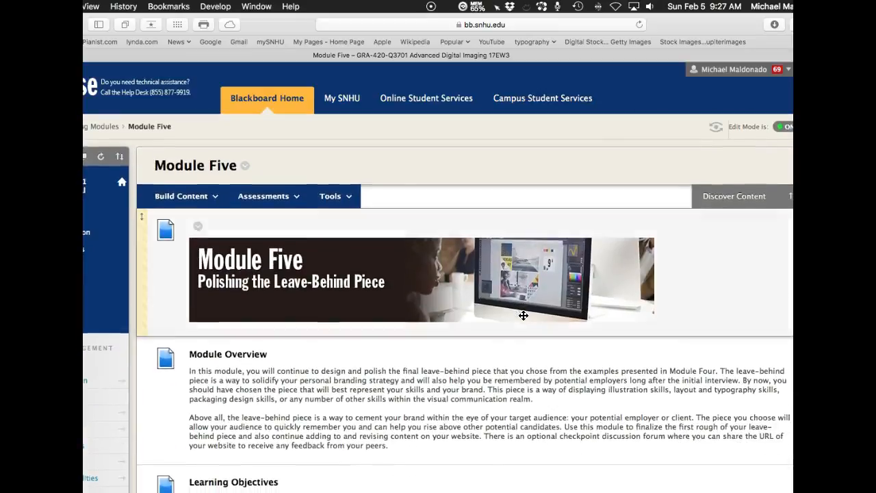
mouse_move(542, 331)
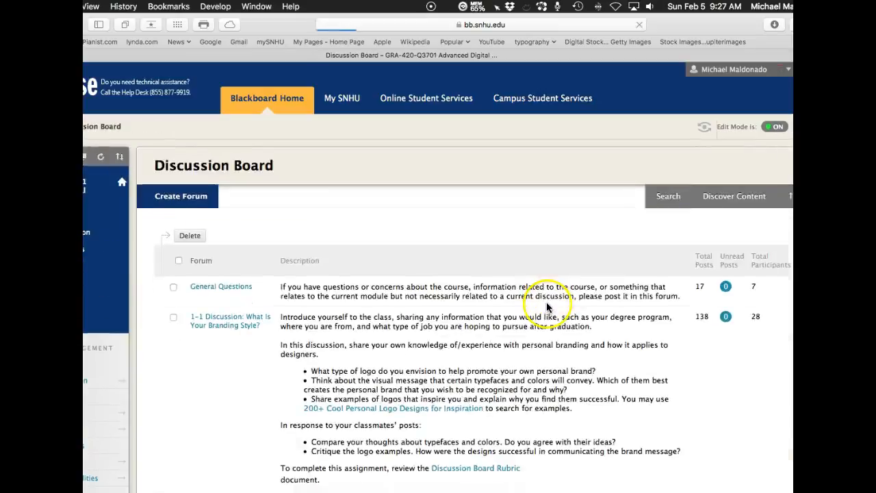
- Scroll the Discussion Board forum list down to 5-1 Checkpoint: Websites (Optional)
scroll("down", 3)
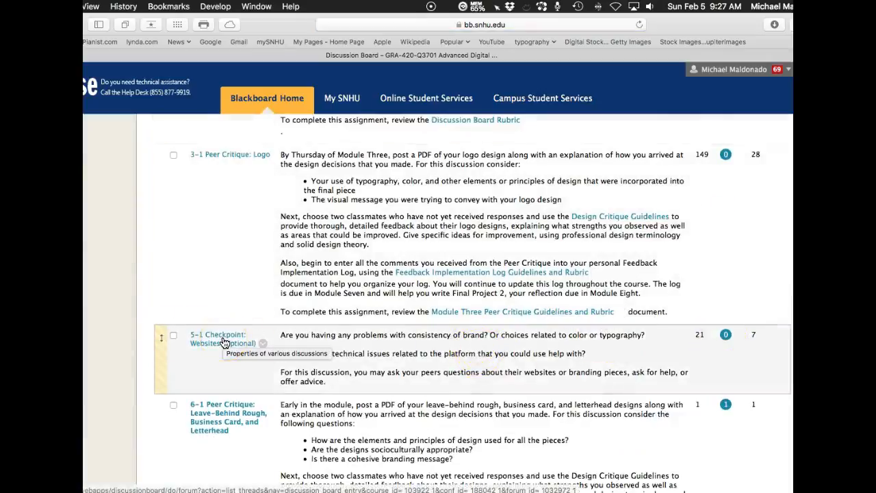
mouse_move(544, 365)
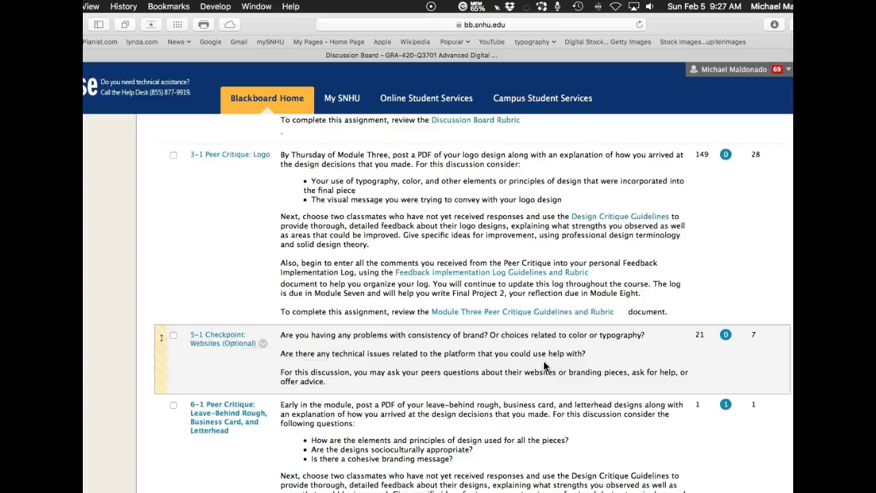
scroll("down", 3)
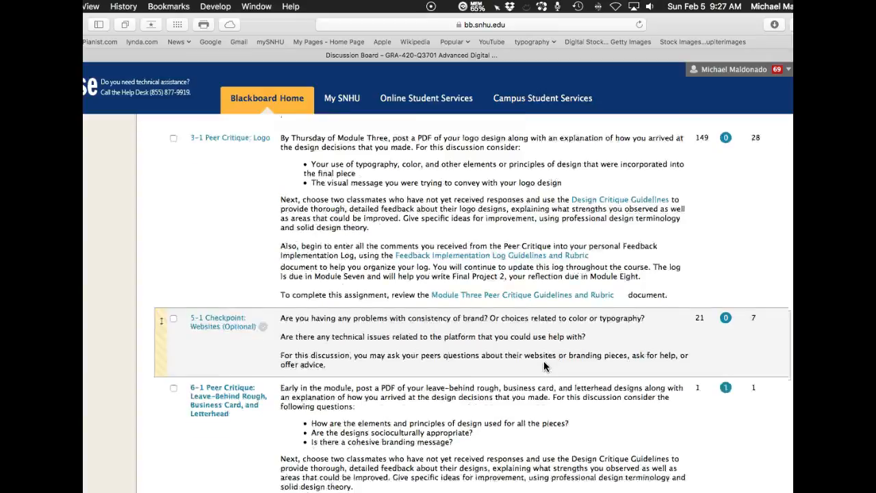
scroll("down", 3)
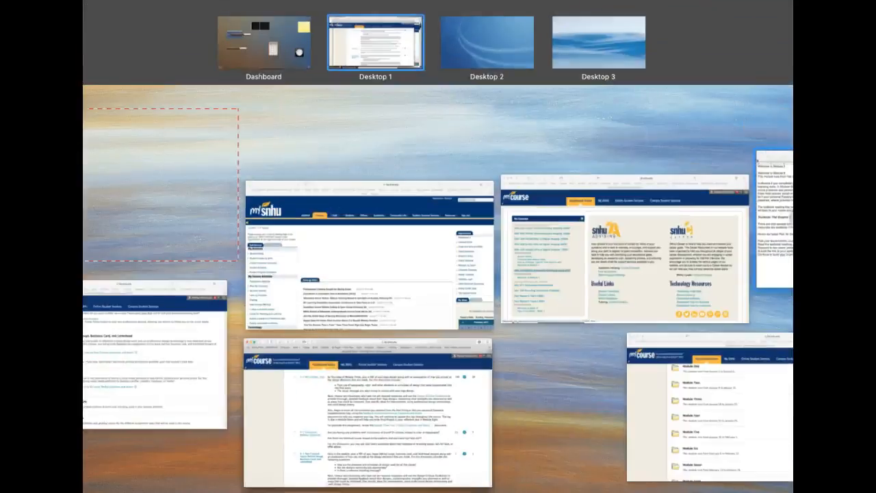
- Bring the TextEdit Module 6 welcome notes in front of the Discussion Board
left_click(375, 41)
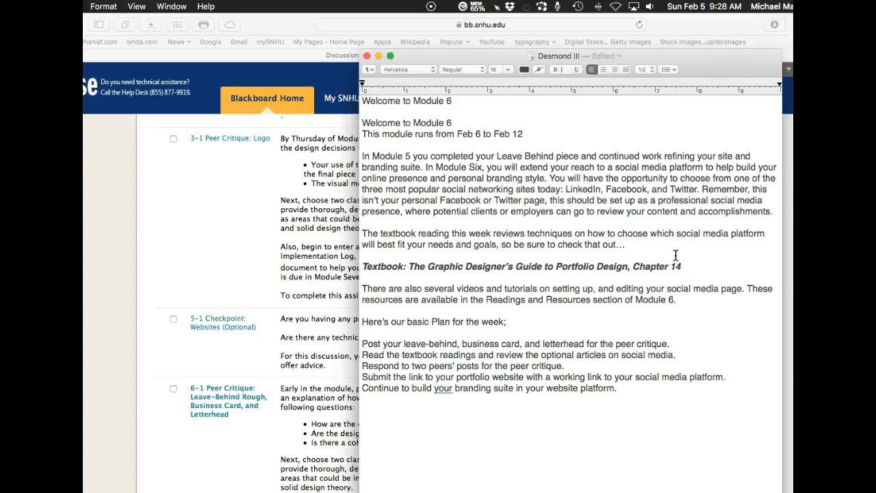
left_click(363, 408)
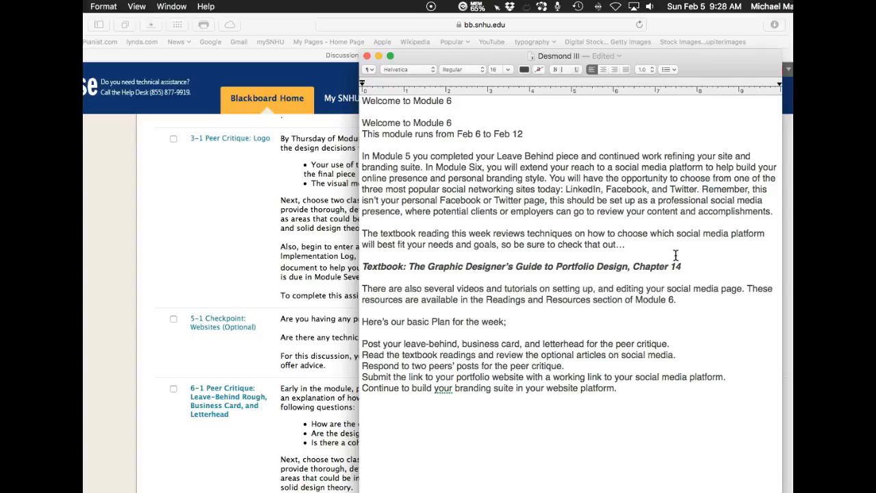
left_click(363, 409)
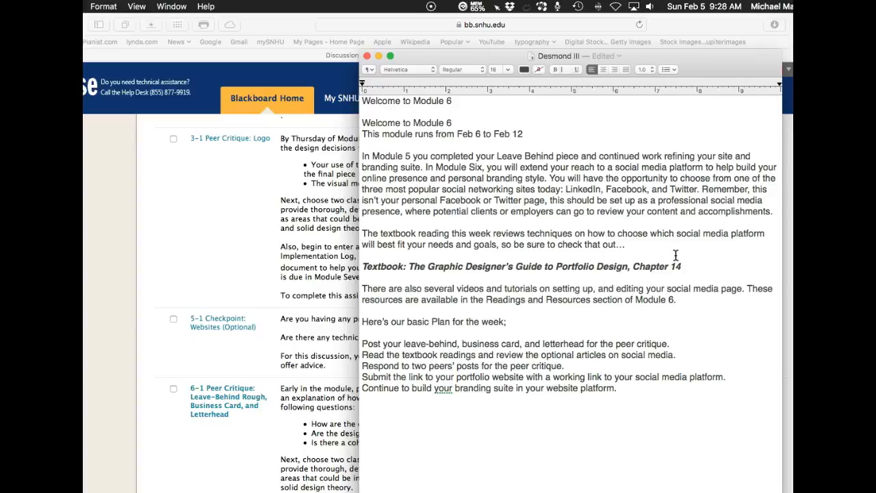
left_click(364, 410)
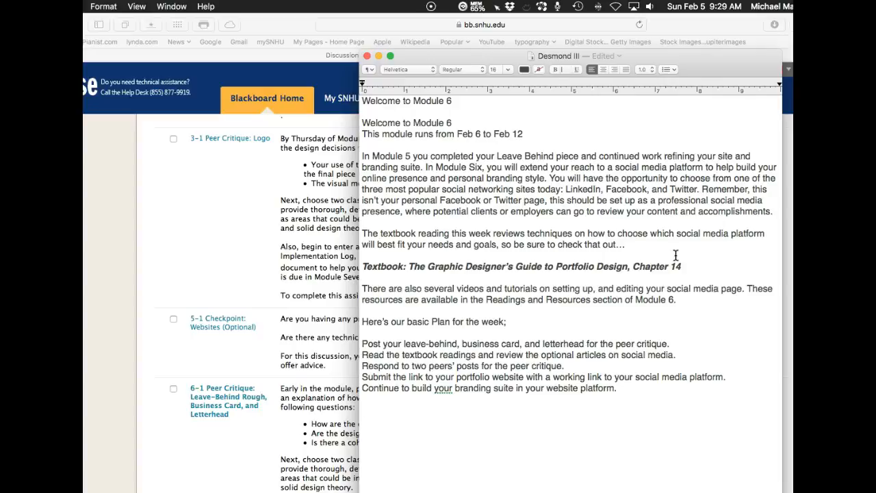
left_click(363, 407)
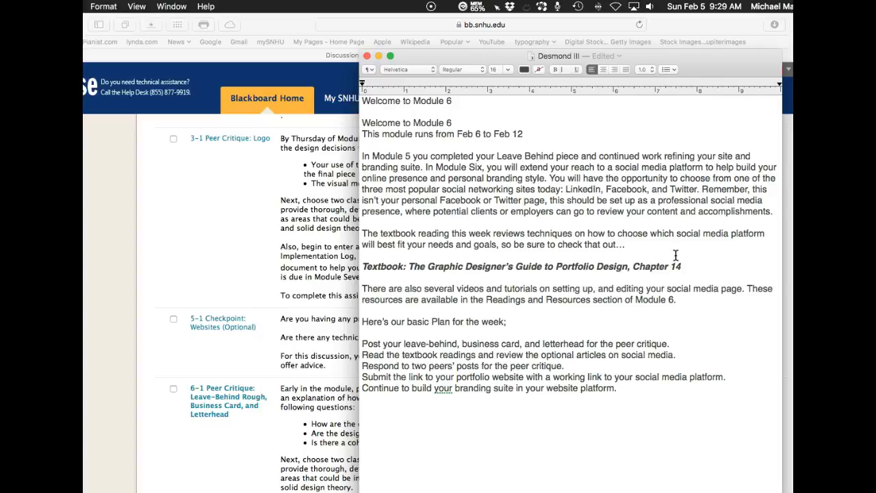
left_click(363, 409)
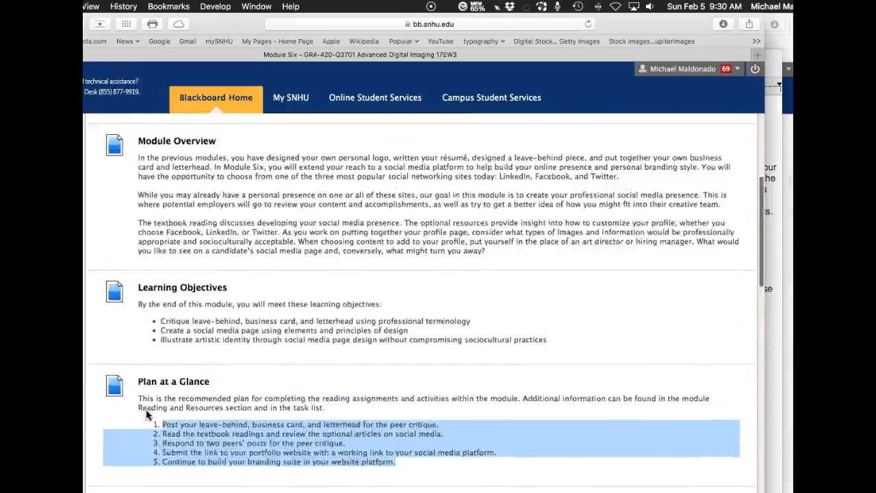
- Scroll Module Six through Plan at a Glance, Reading and Resources, and assignments 6-1 to 6-3
scroll("down", 3)
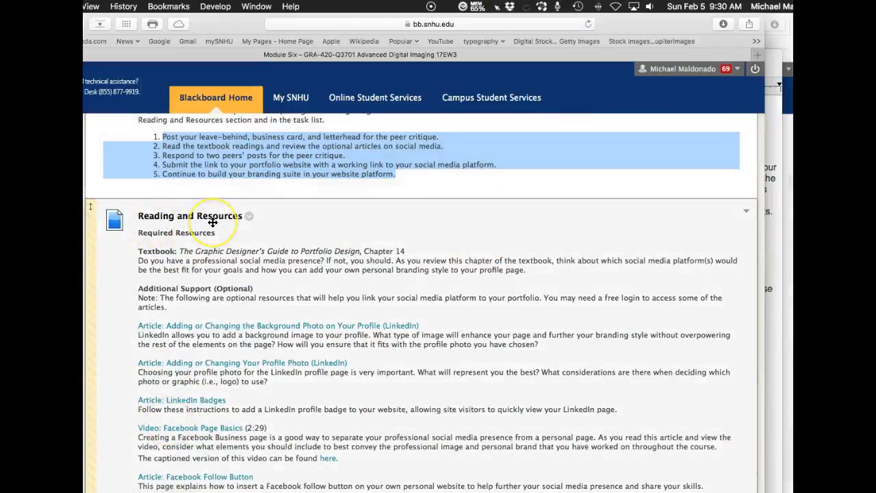
scroll("down", 3)
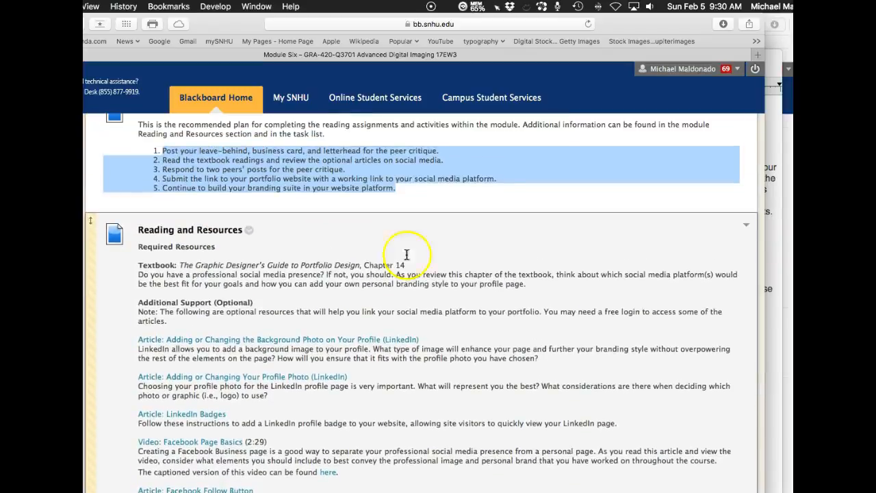
scroll("down", 3)
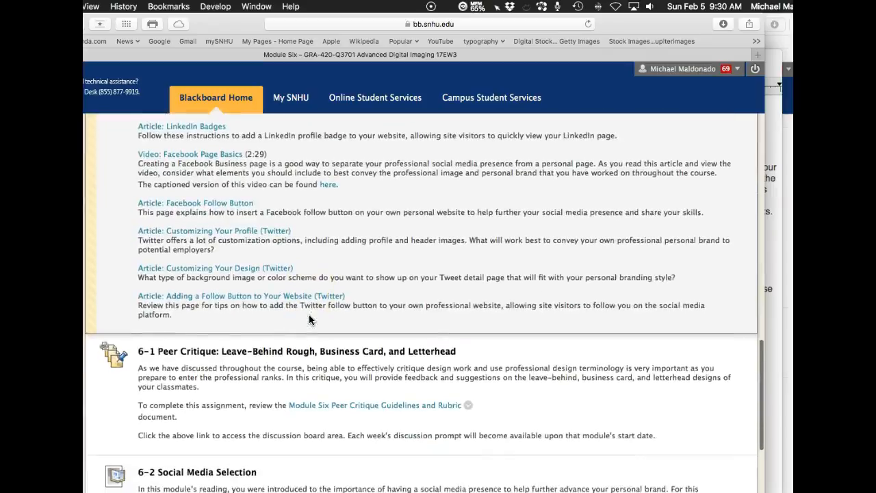
scroll("down", 3)
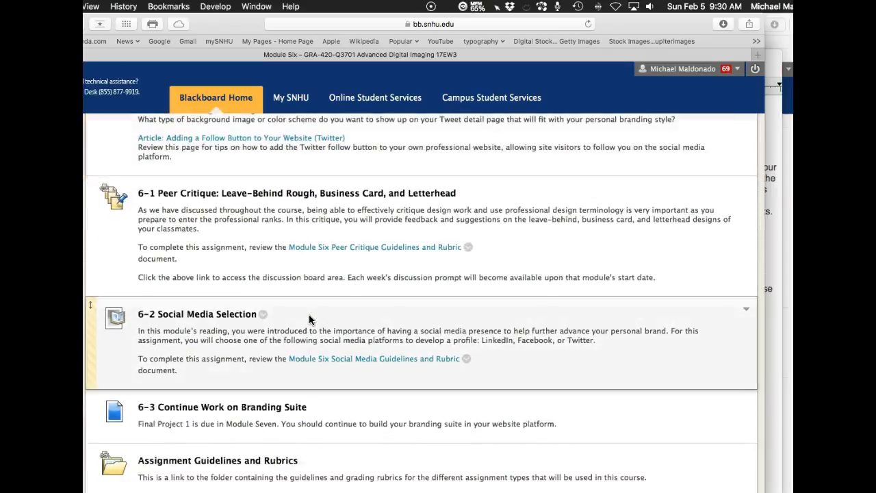
mouse_move(376, 223)
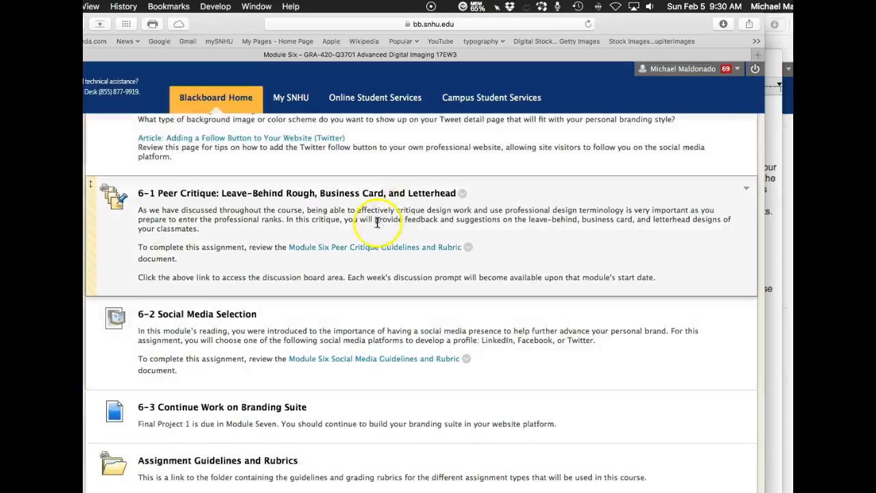
mouse_move(457, 209)
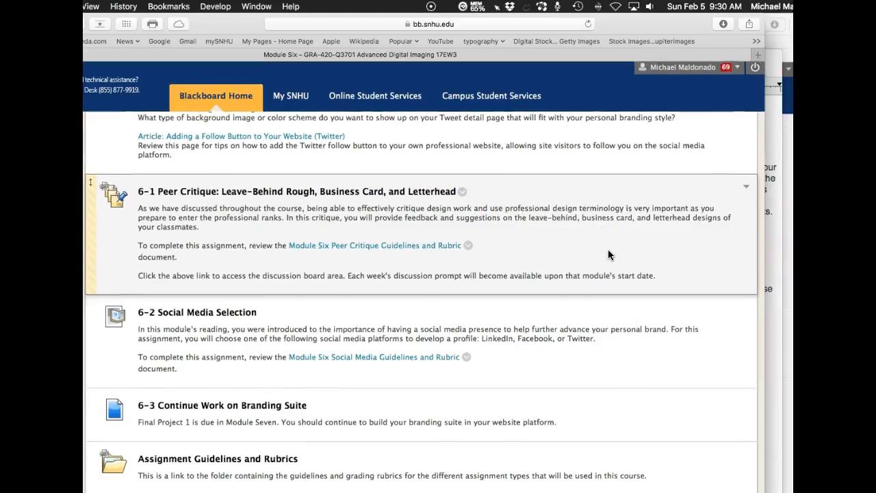
scroll("down", 3)
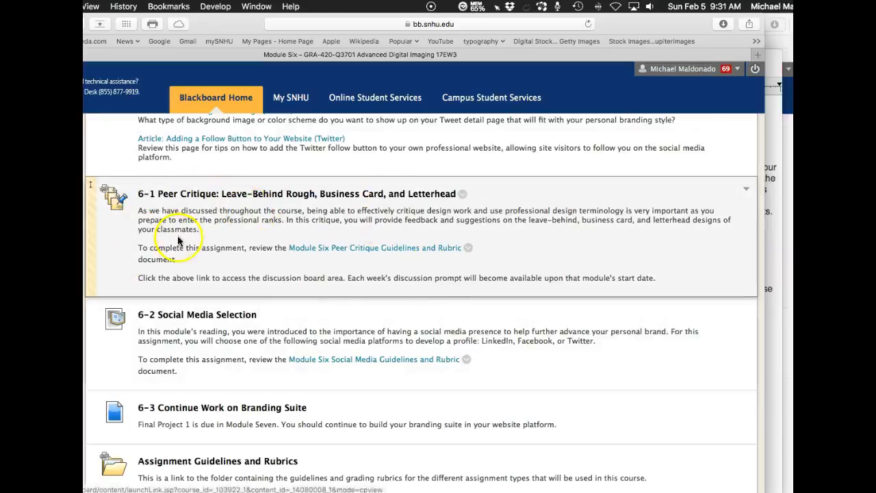
mouse_move(427, 193)
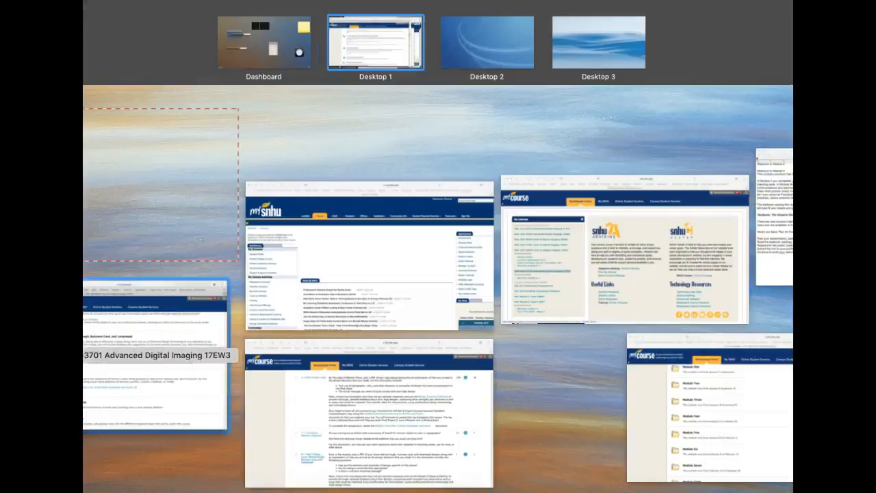
- Pick the TextEdit Module 6 welcome window in Mission Control to bring it forward
left_click(375, 41)
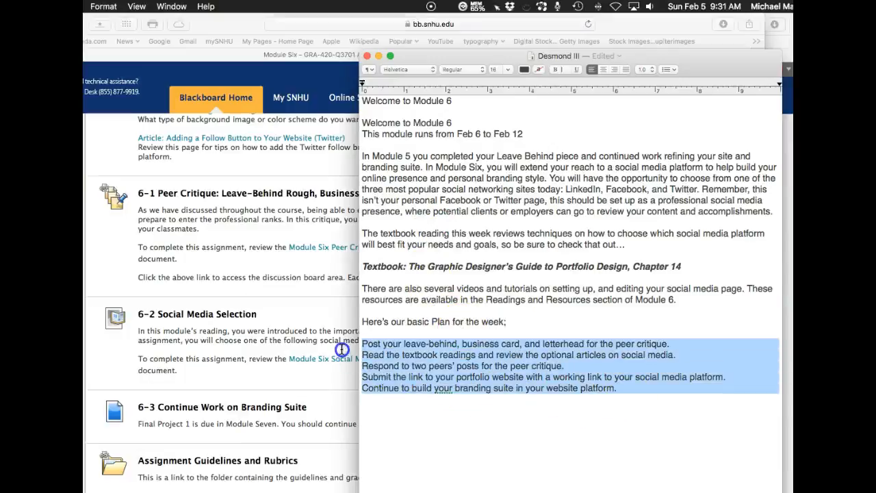
mouse_move(522, 414)
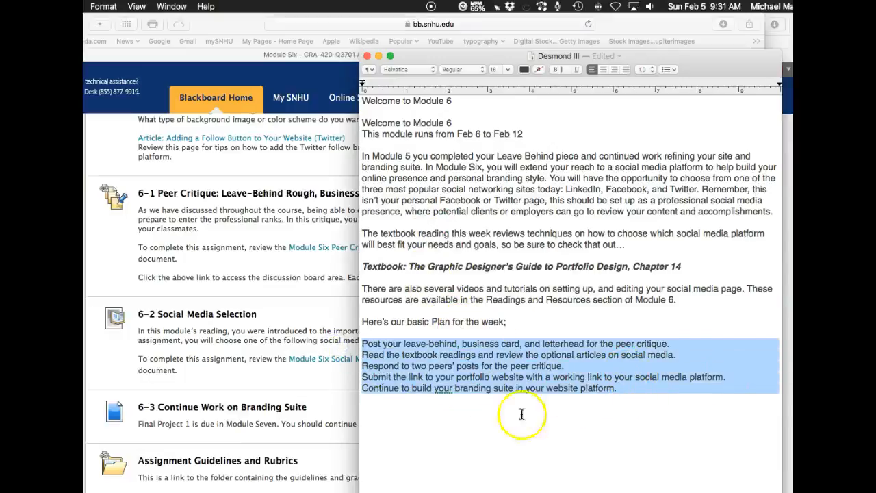
mouse_move(708, 362)
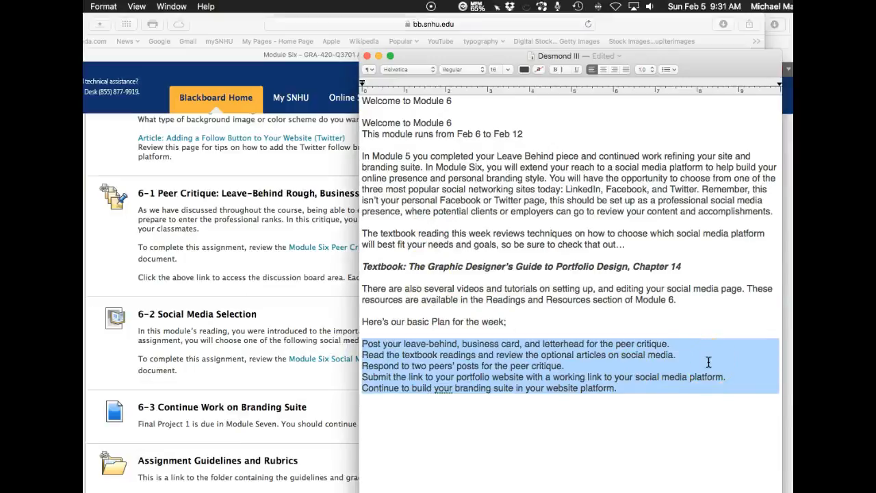